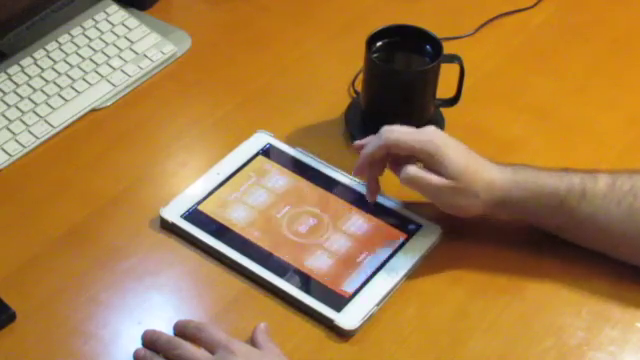
Step: Open the drink temperature screen from the main menu's centre icon, showing 116°
left_click(310, 215)
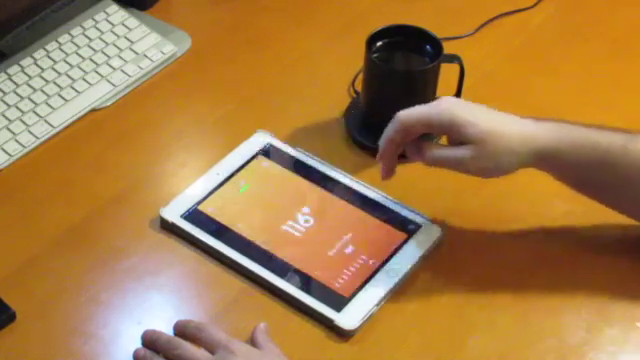